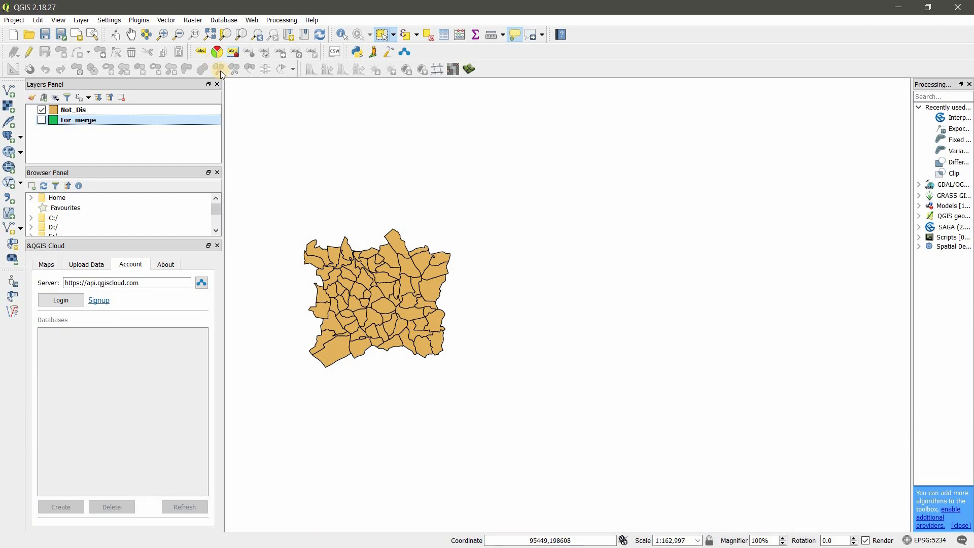
Review the Not_Dis attribute table of 72 features and close it.
click(165, 20)
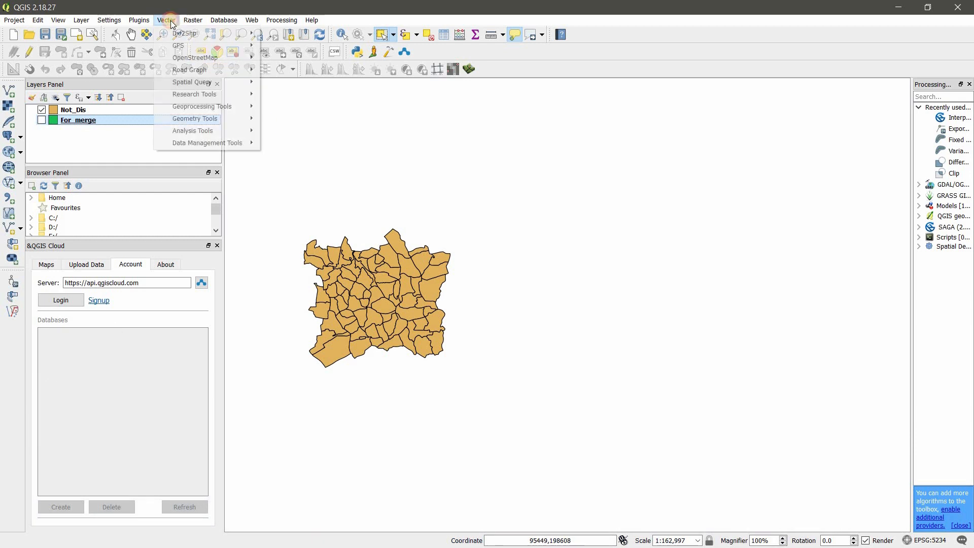
mouse_move(201, 106)
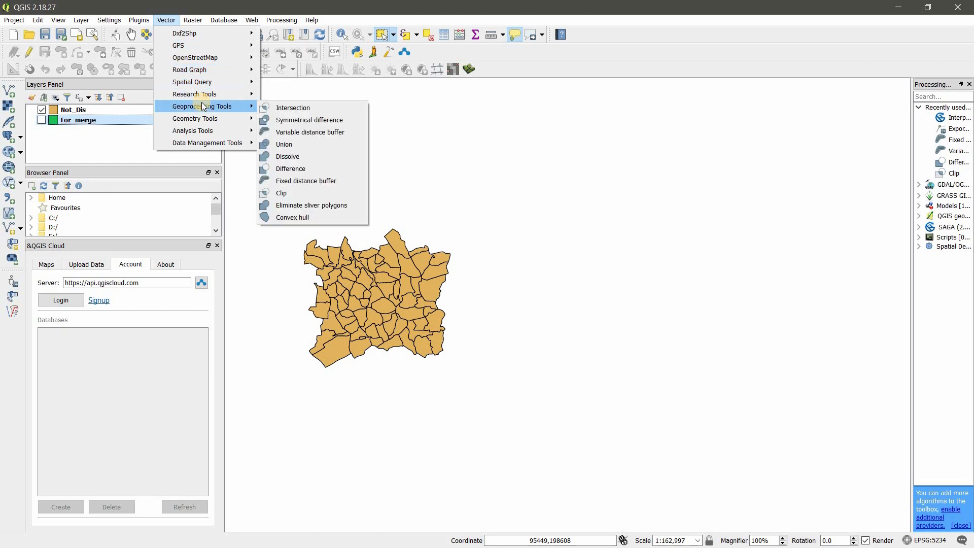
mouse_move(293, 108)
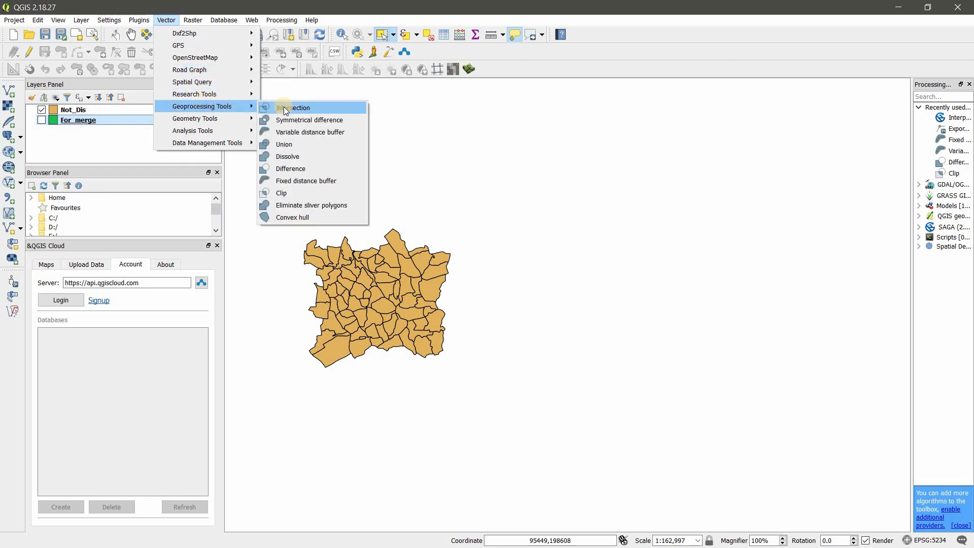
mouse_move(306, 193)
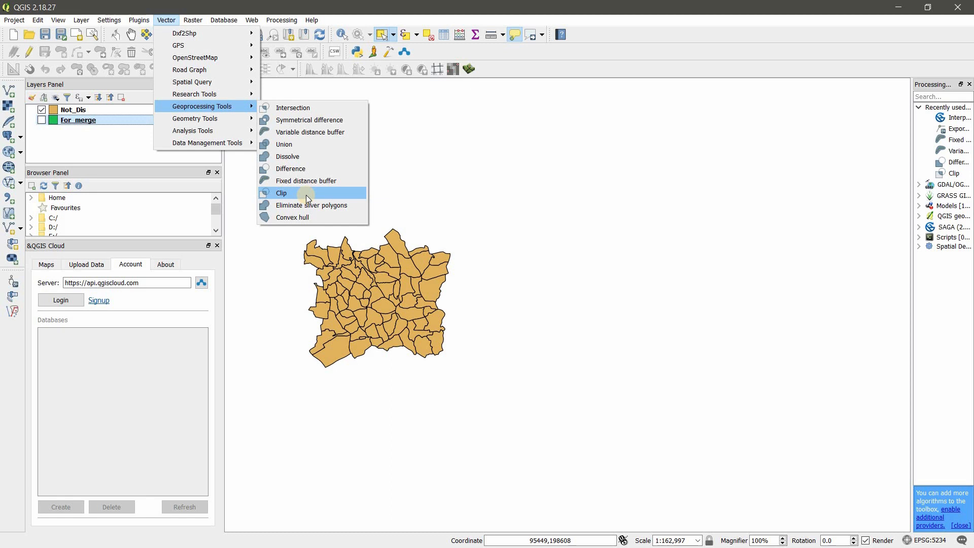
mouse_move(296, 160)
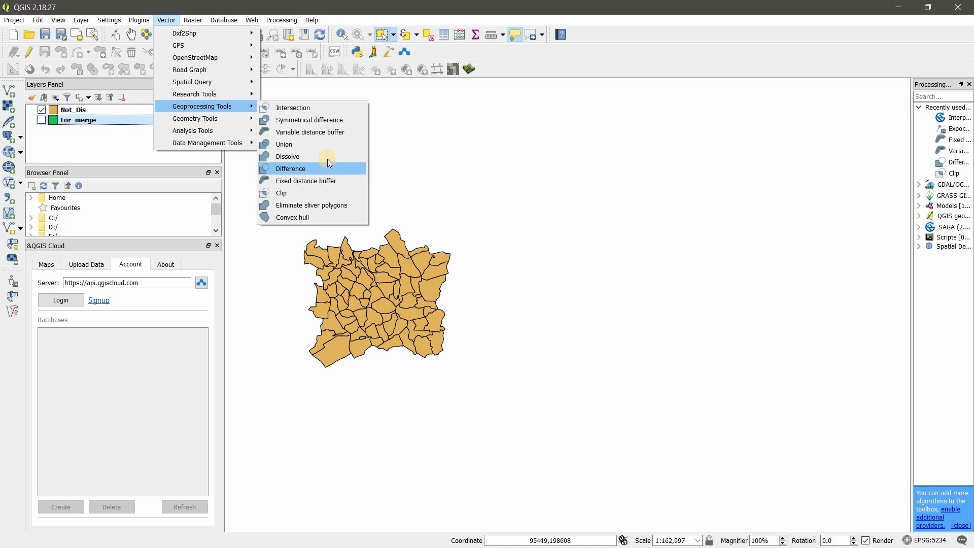
mouse_move(207, 142)
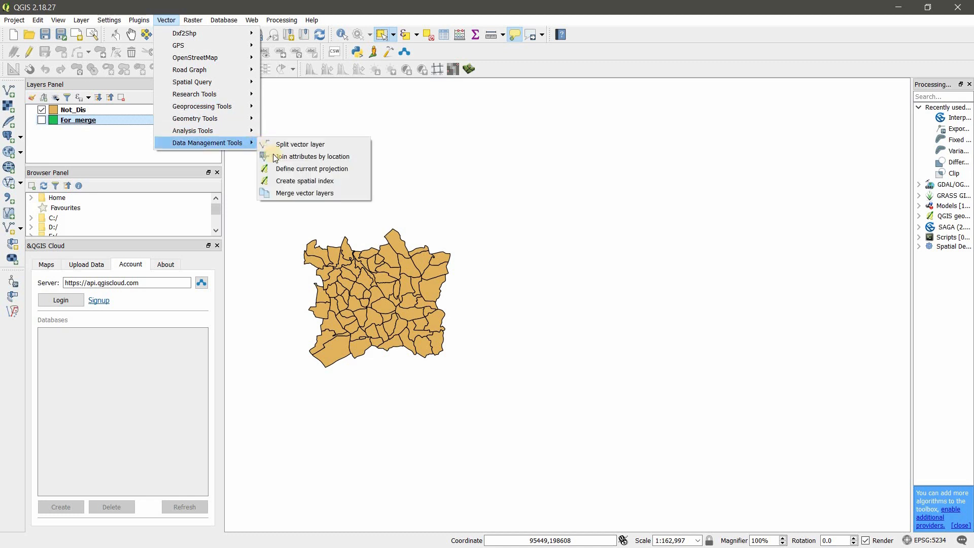
mouse_move(305, 192)
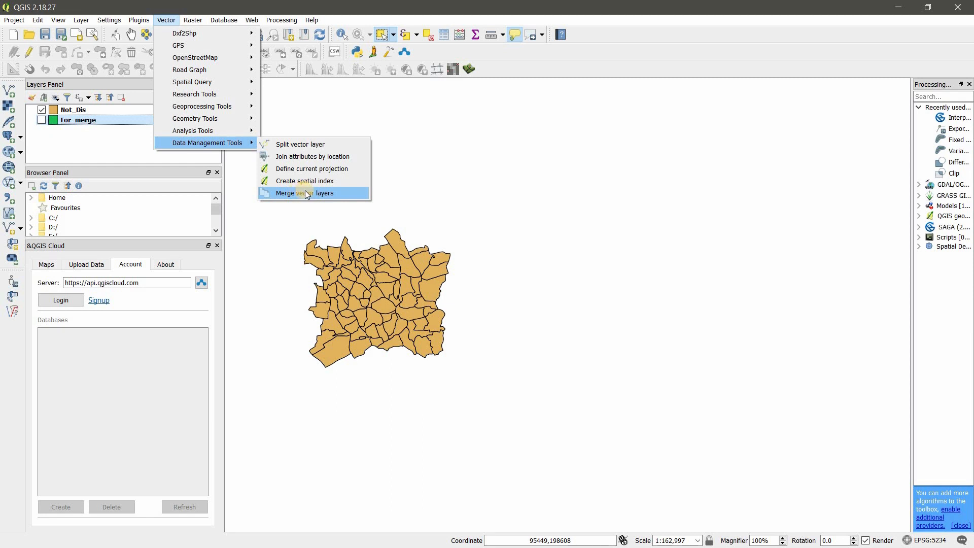
mouse_move(215, 186)
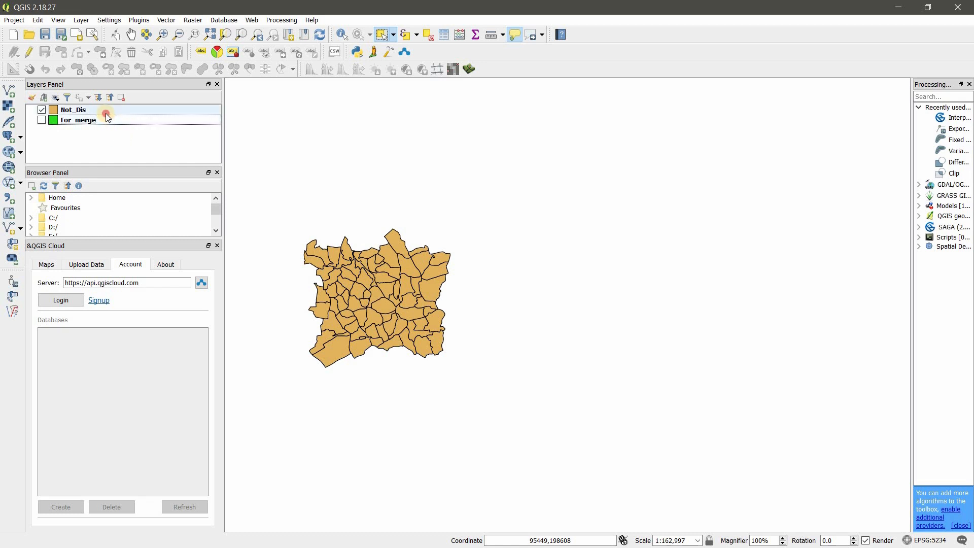
right_click(73, 110)
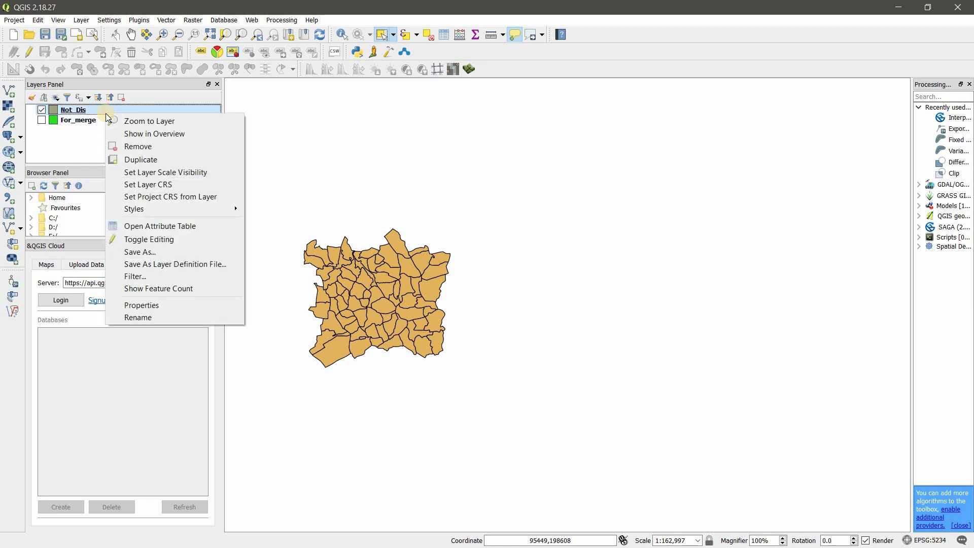
mouse_move(149, 121)
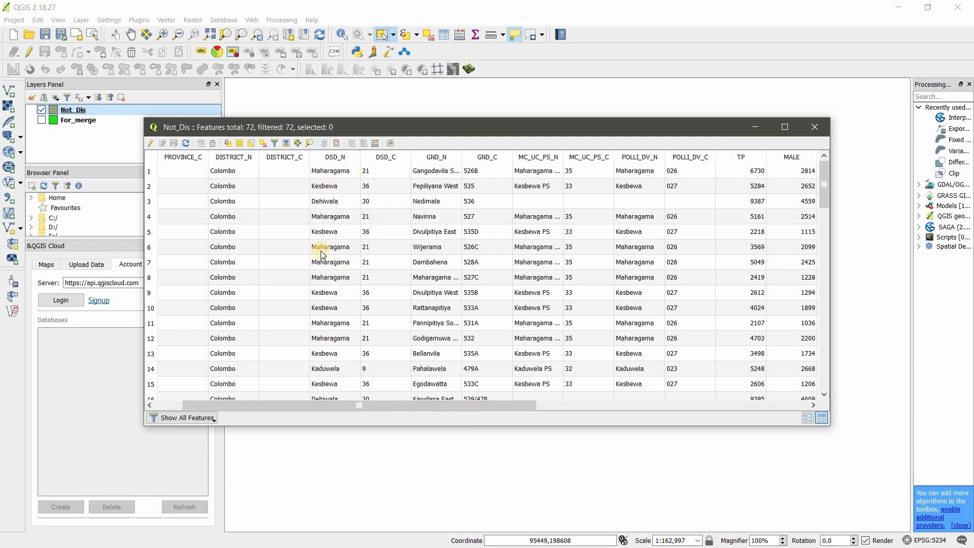
mouse_move(440, 112)
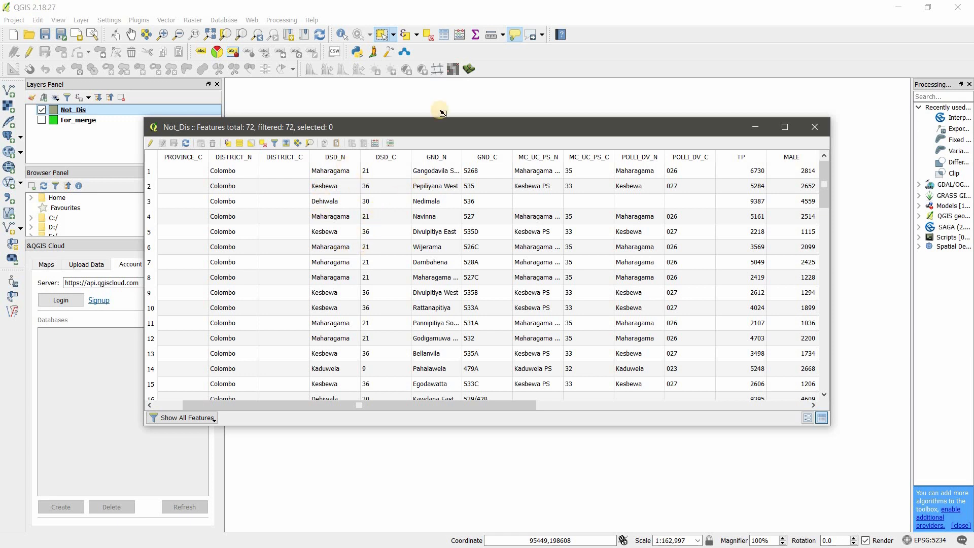
mouse_move(815, 127)
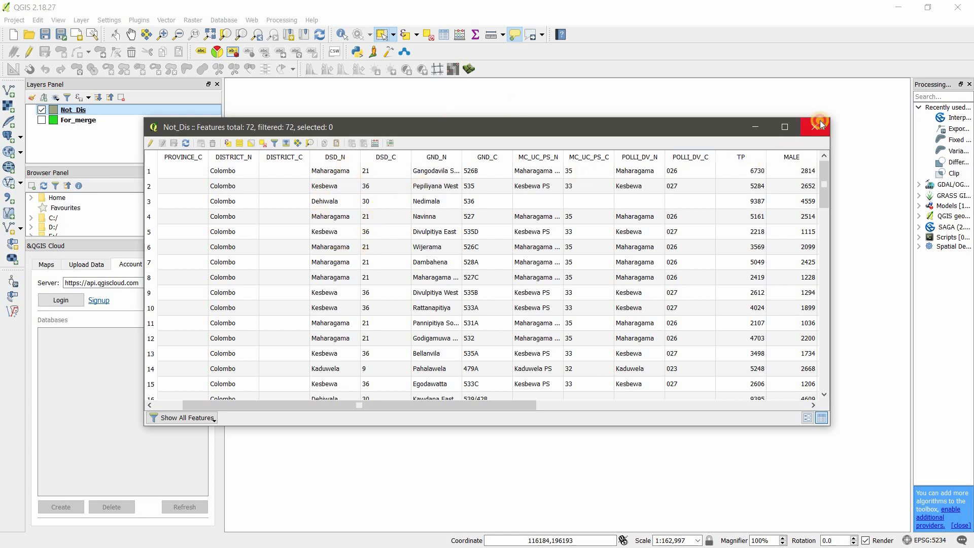
click(820, 127)
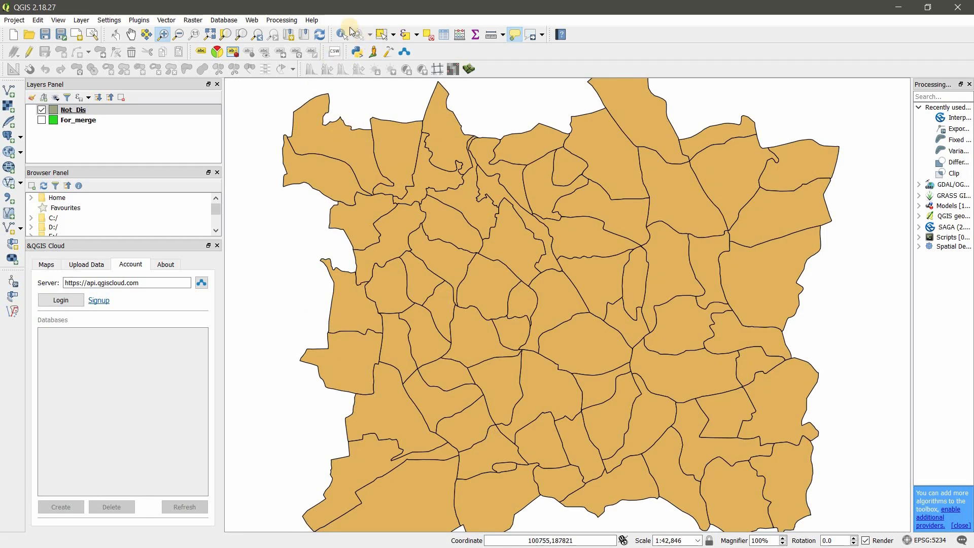
Identify three Not_Dis polygons to read their province, district, division and population values.
click(373, 171)
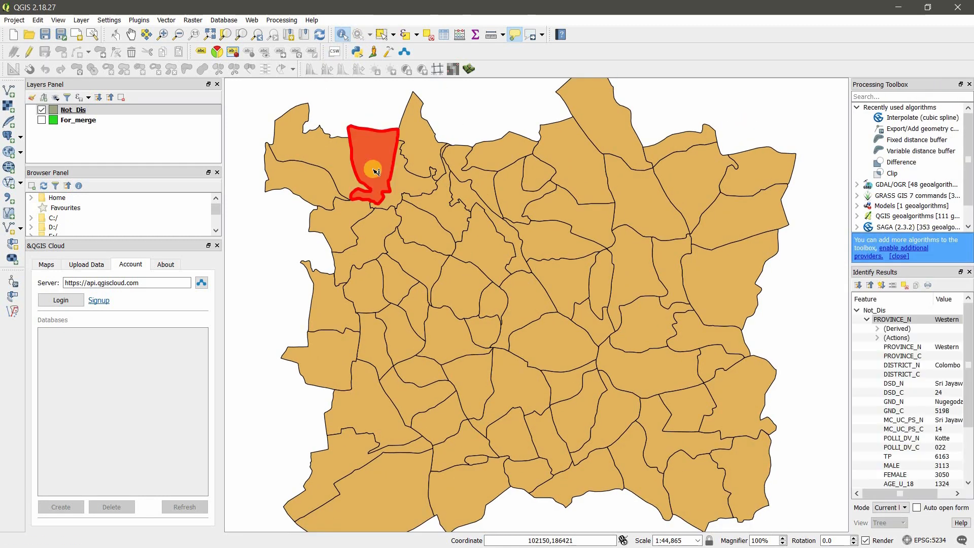
click(505, 205)
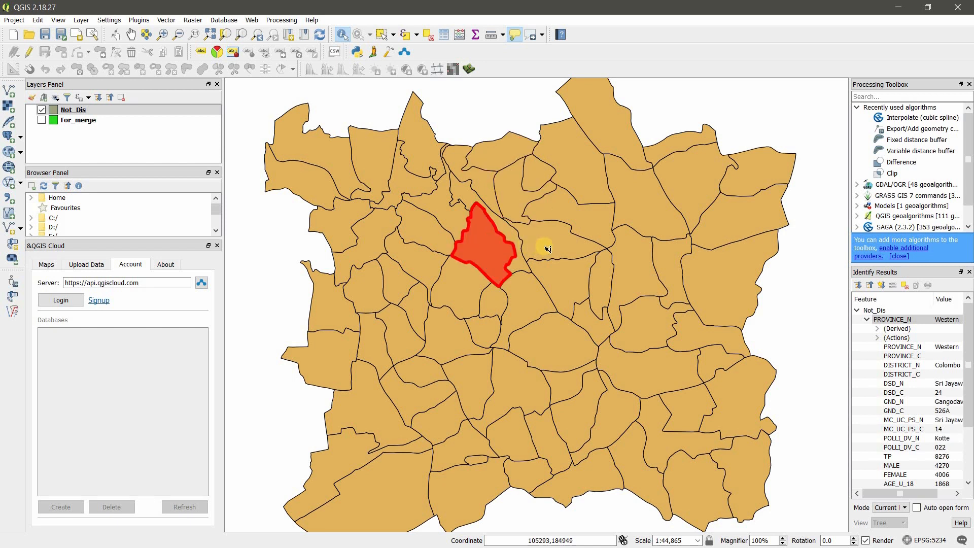
click(475, 281)
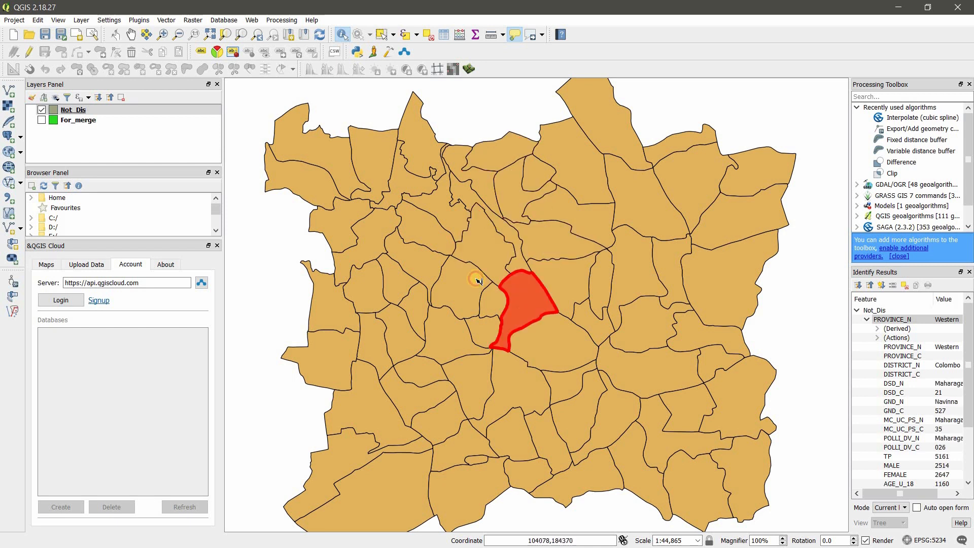
click(342, 226)
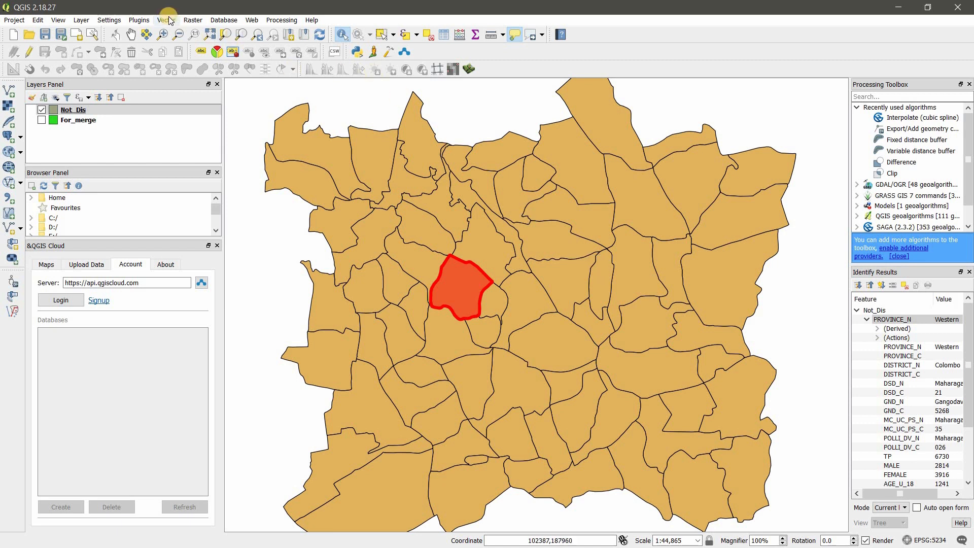
Start a Dissolve of the Not_Dis layer with DSD_N as the dissolve field.
click(166, 20)
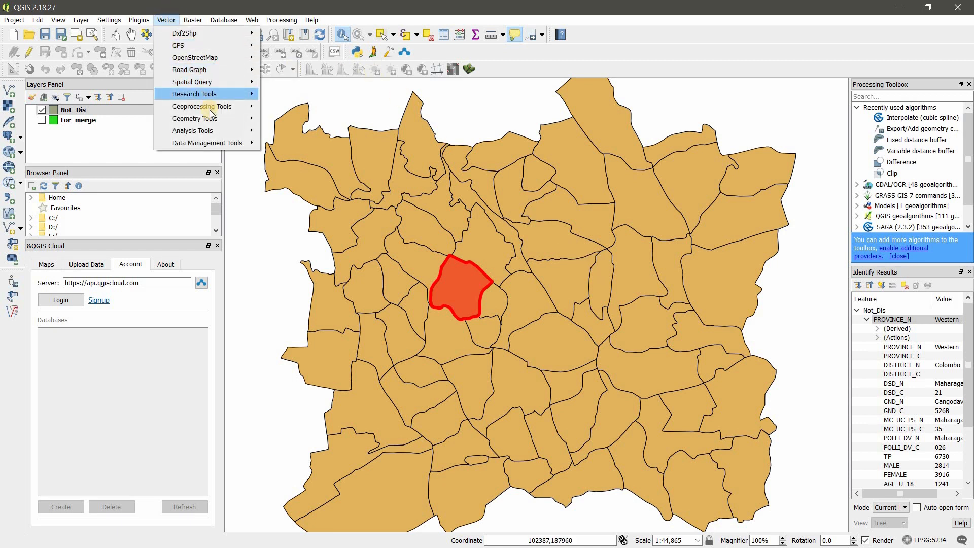
mouse_move(201, 106)
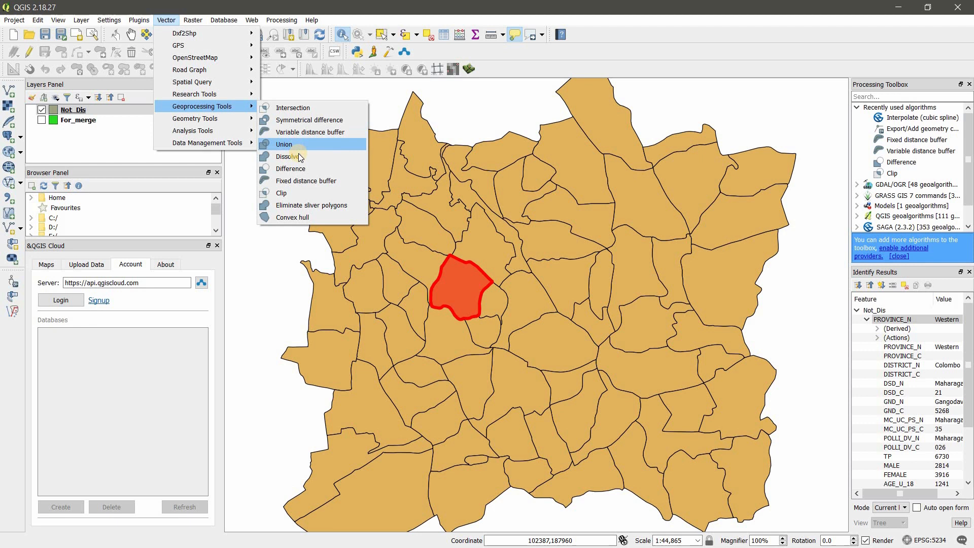
click(289, 156)
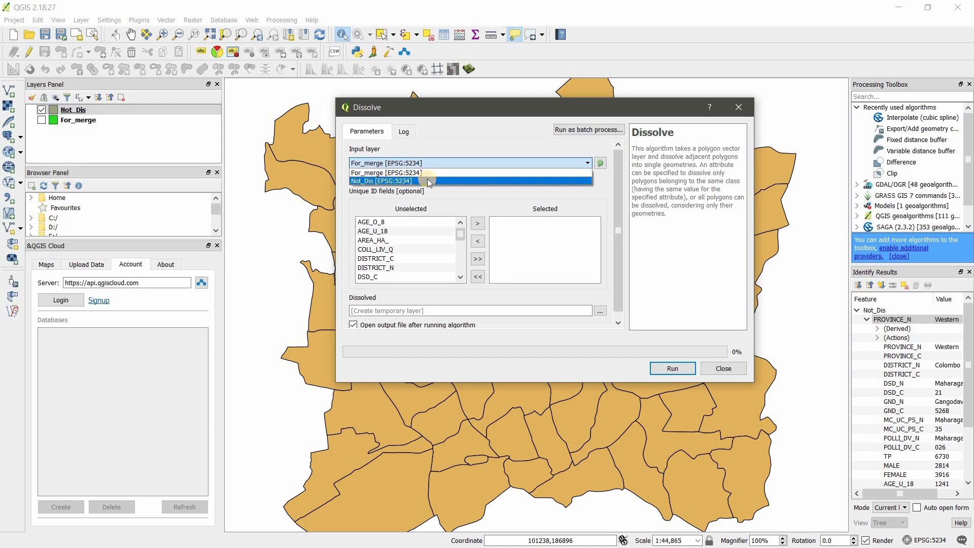
click(380, 181)
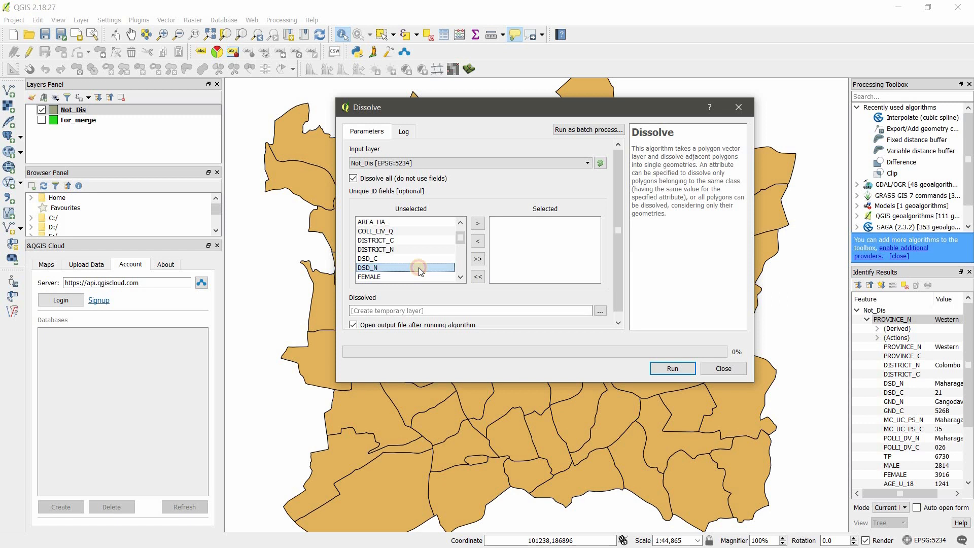
click(477, 223)
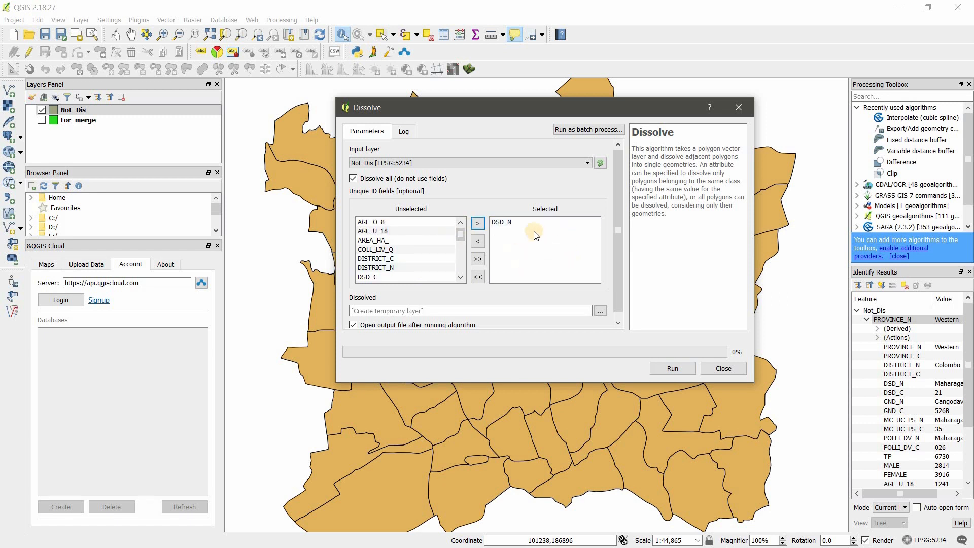
click(599, 311)
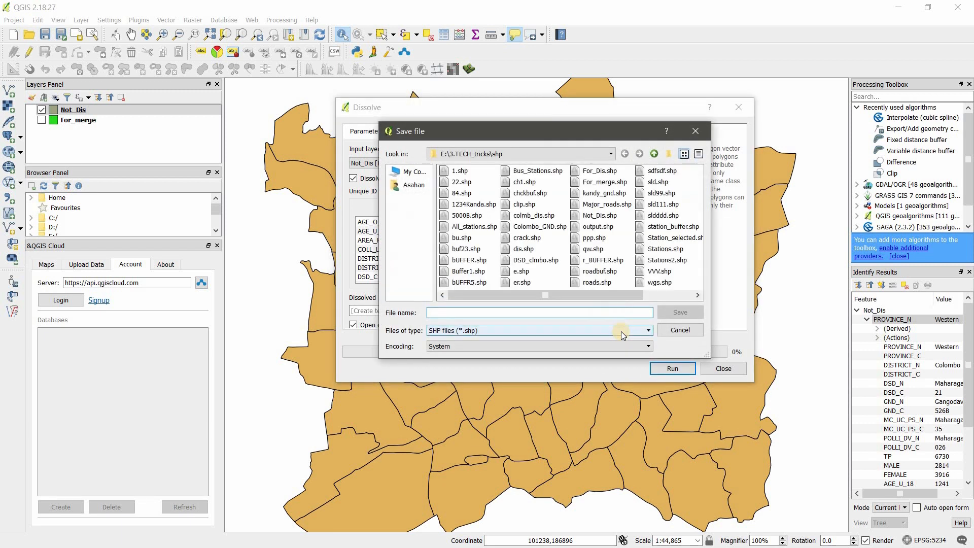
Save the dissolve output as Dissolve.shp and run it.
text(Dissol)
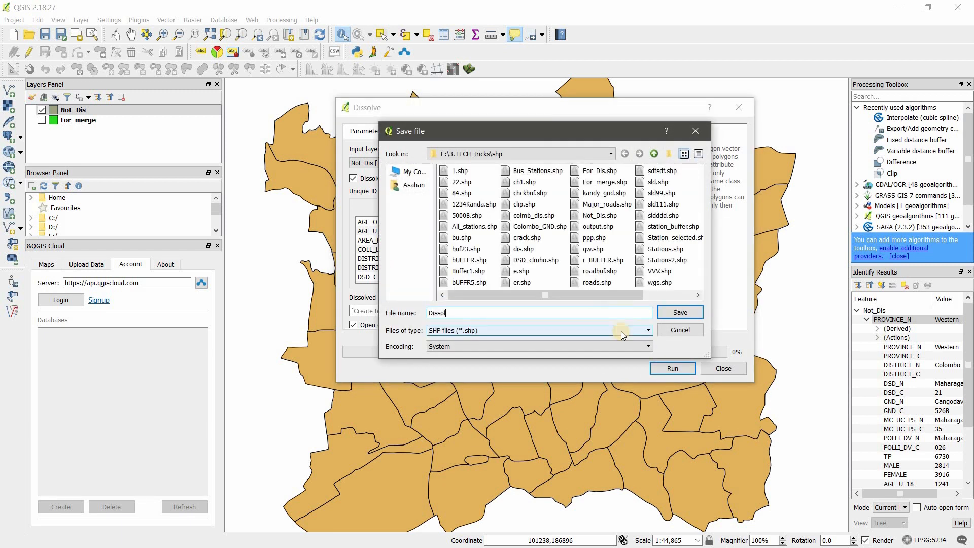
click(679, 312)
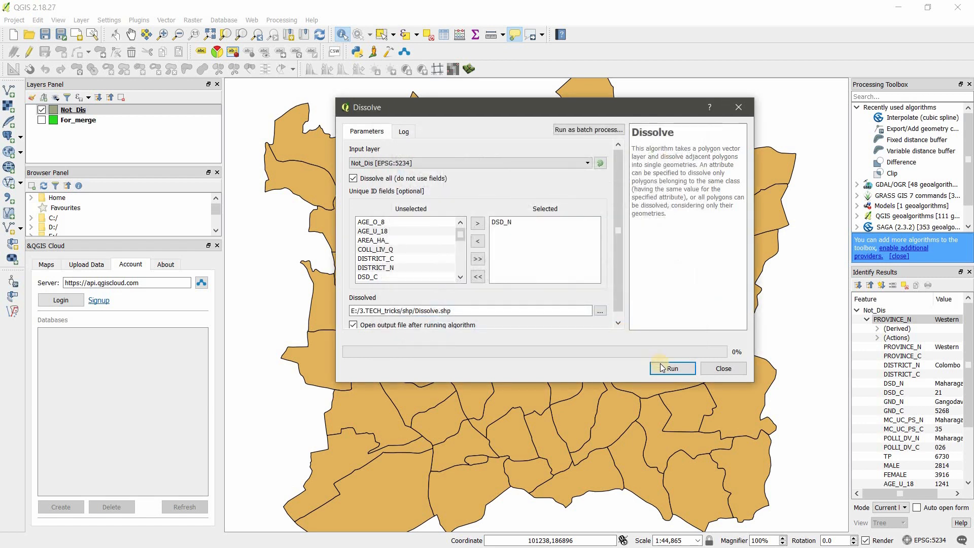
click(672, 368)
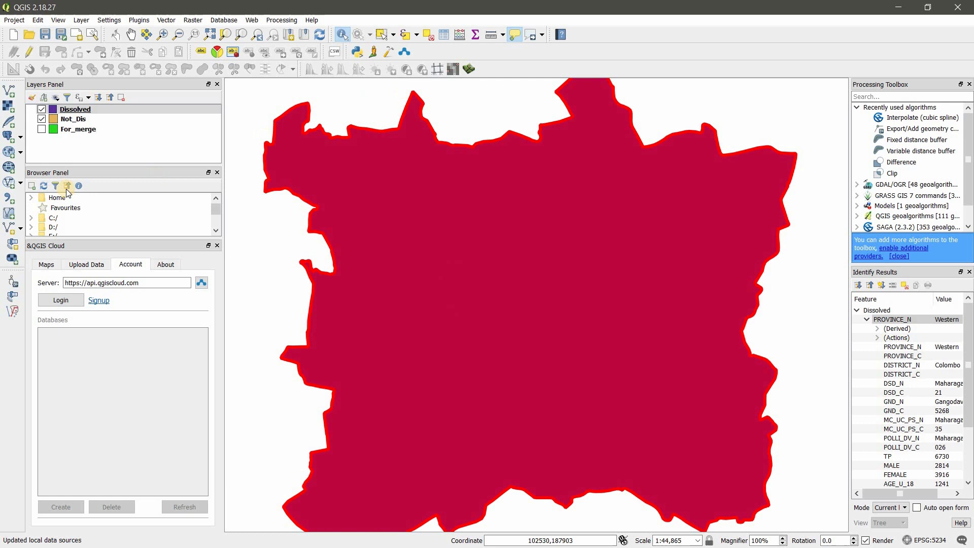
Hide the new Dissolved layer so the Not_Dis polygons show again.
click(73, 120)
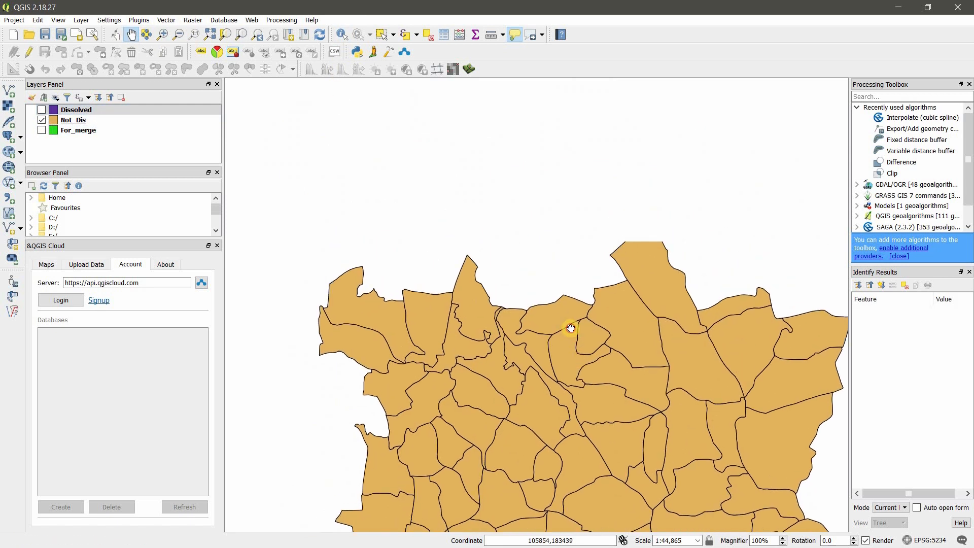
Toggle For_merge visibility several times, leaving its green polygons shown above Not_Dis.
click(42, 130)
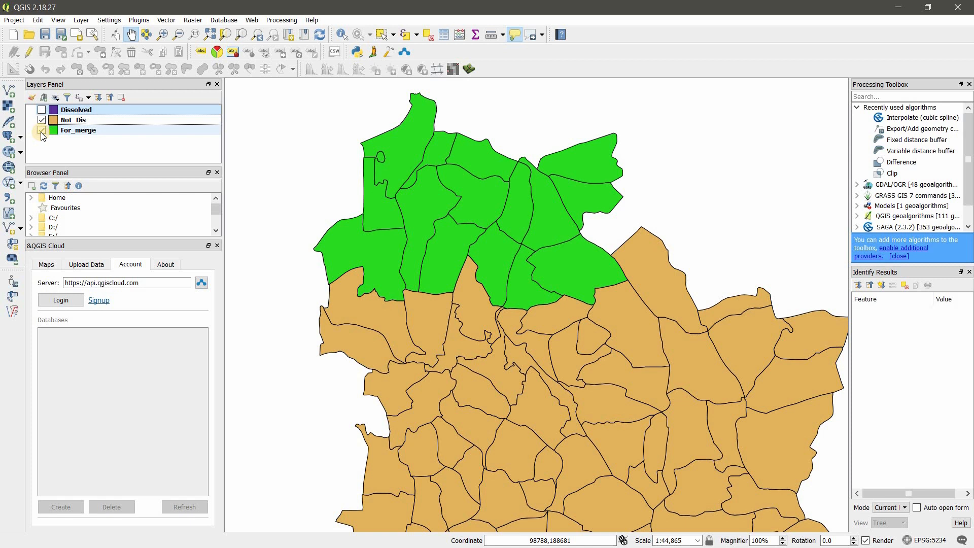
click(42, 131)
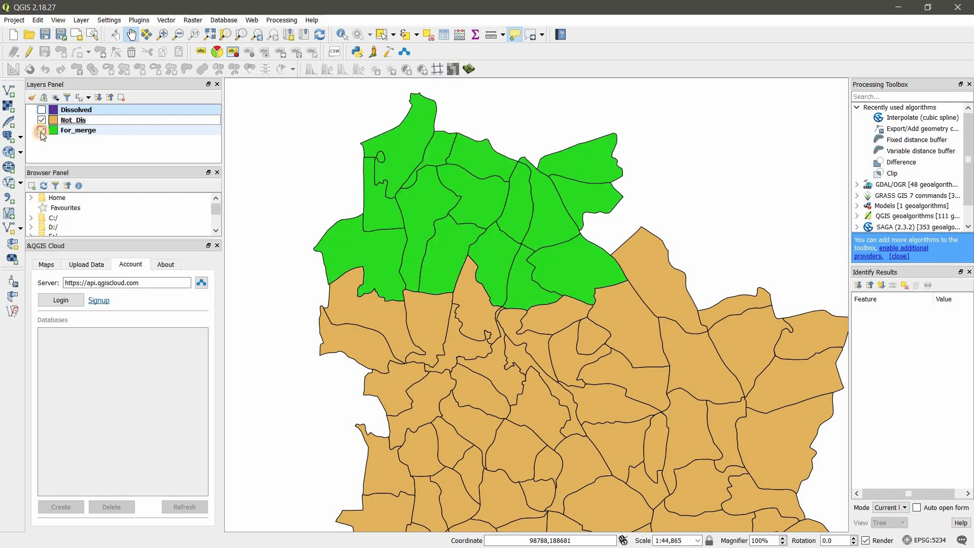
click(42, 130)
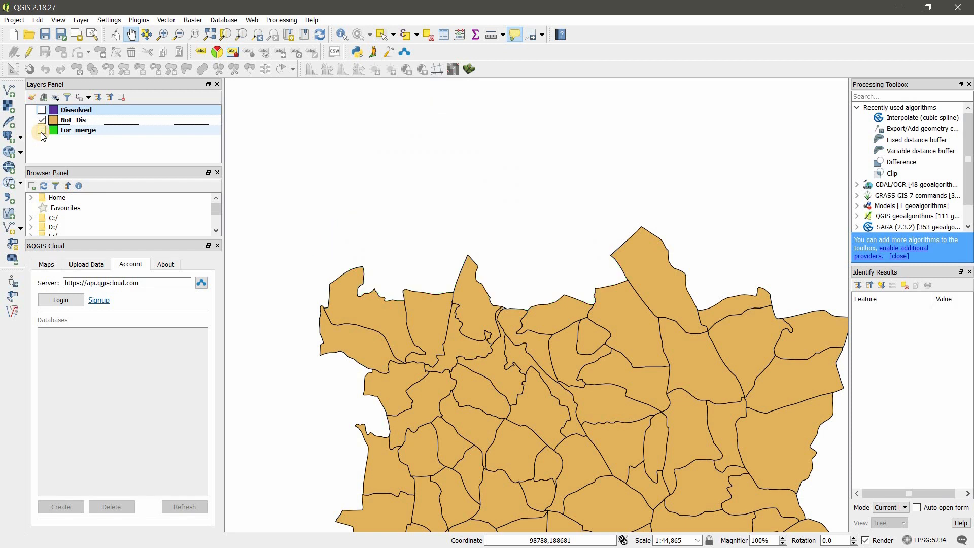
click(42, 131)
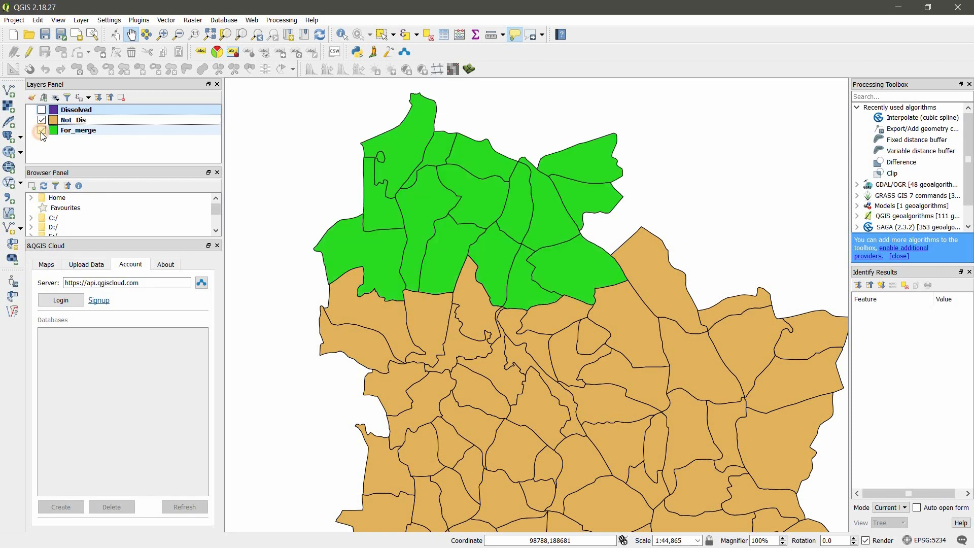
click(41, 130)
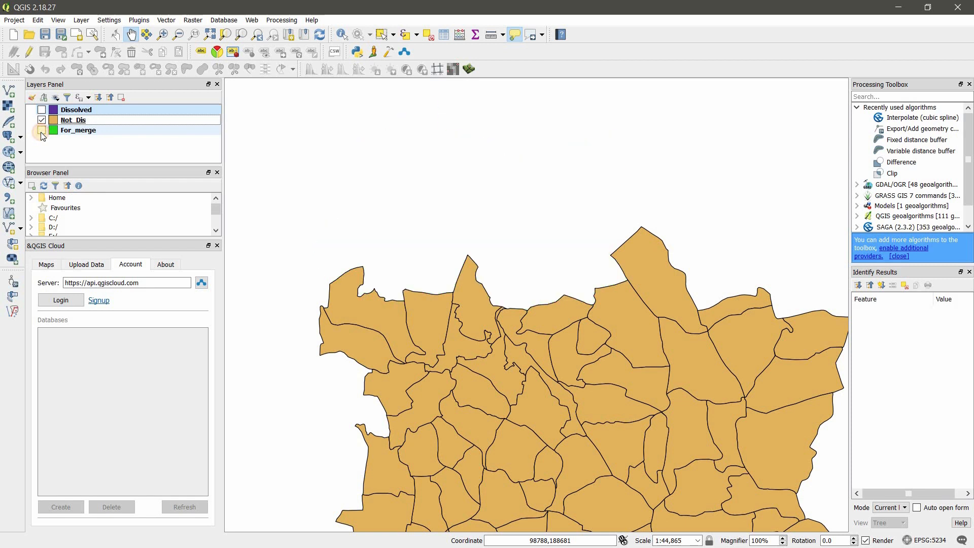
click(42, 130)
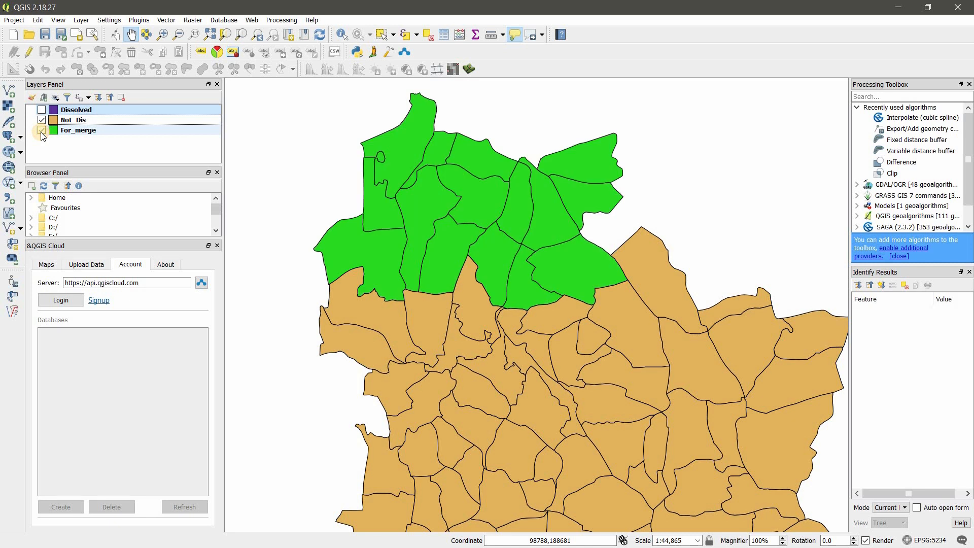
click(41, 131)
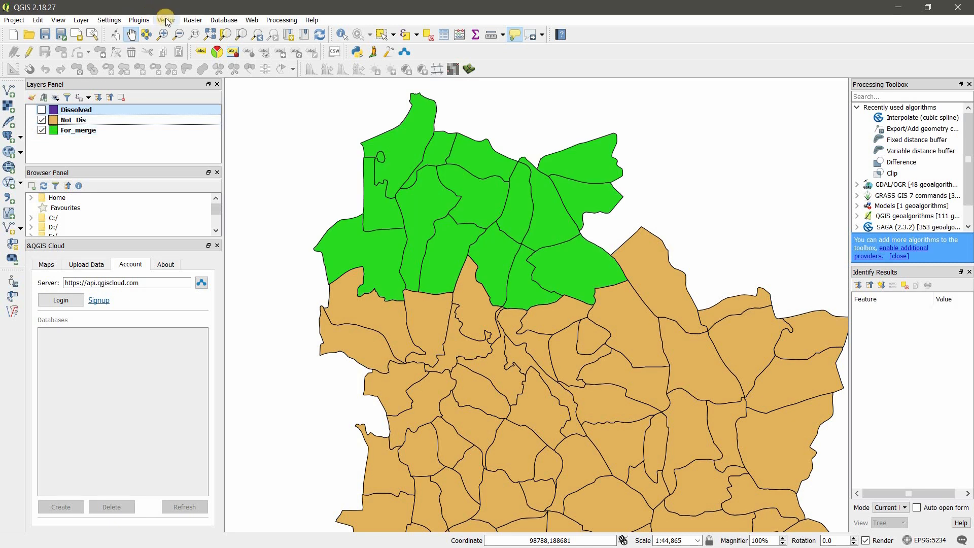
Choose For_merge and Not_Dis as the two input layers in Merge vector layers.
click(165, 21)
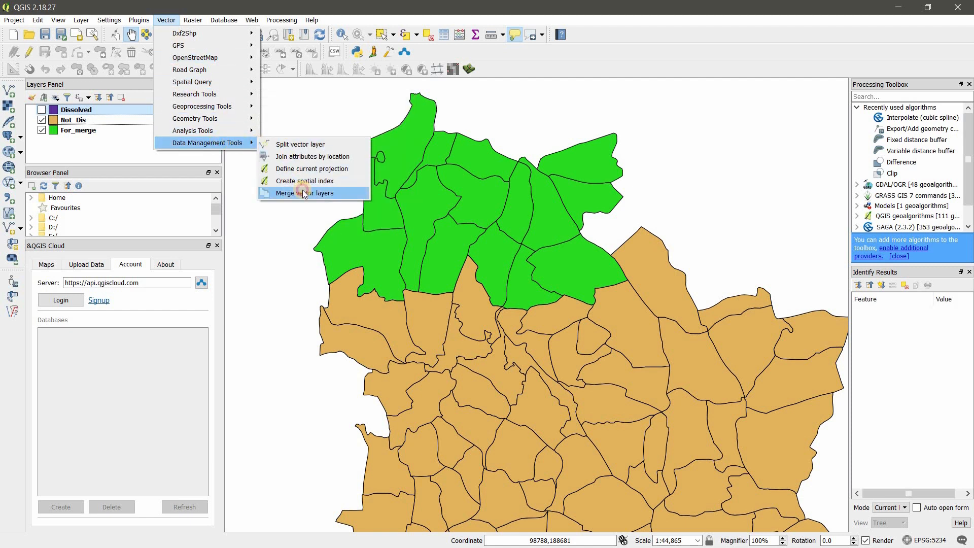
click(303, 192)
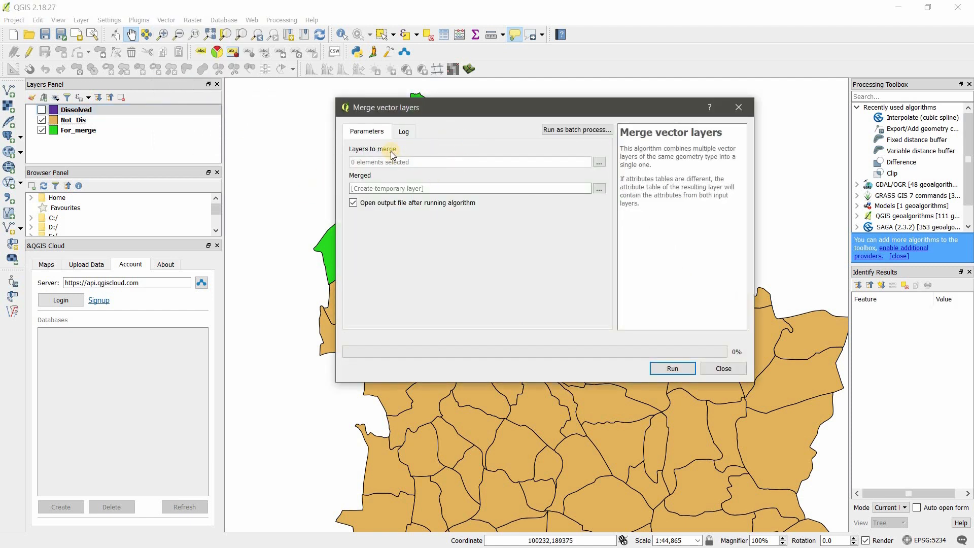
mouse_move(544, 162)
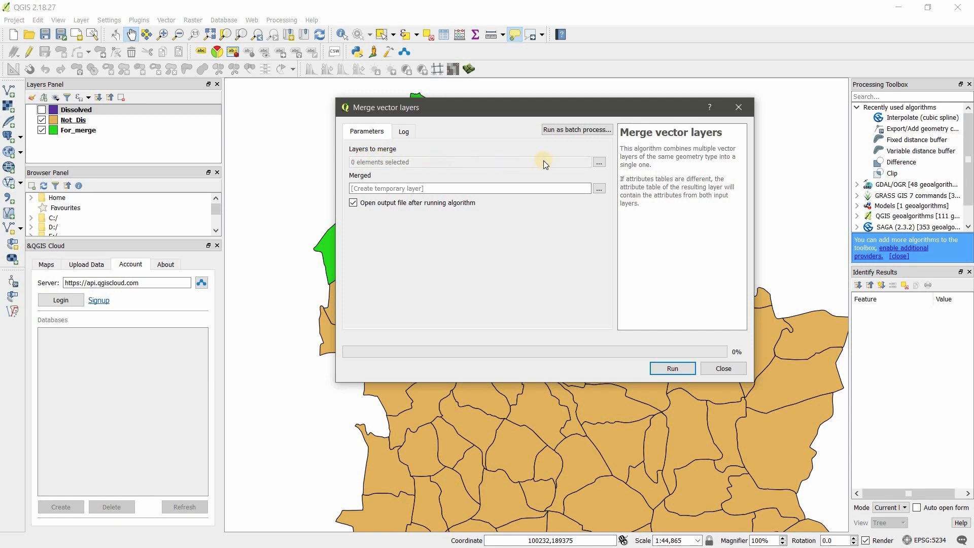
mouse_move(598, 163)
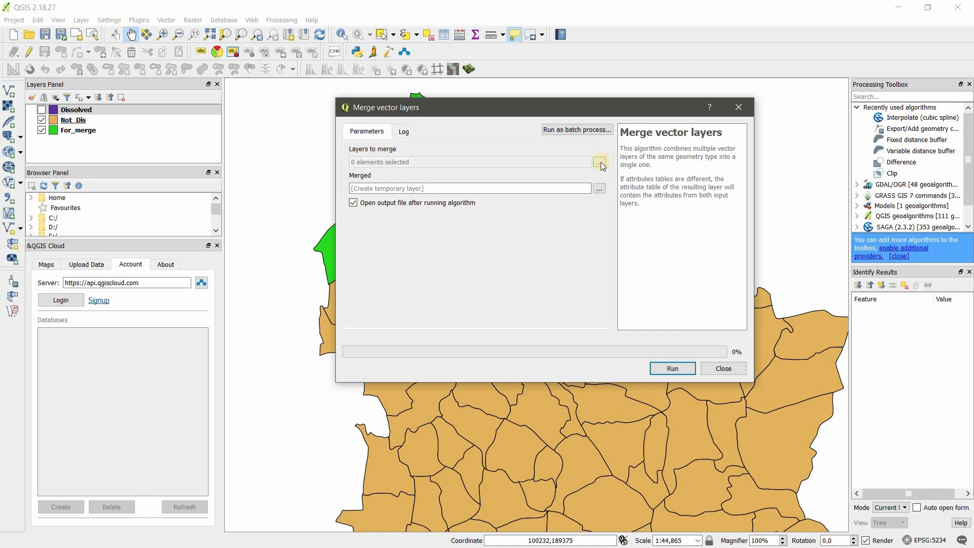
click(599, 163)
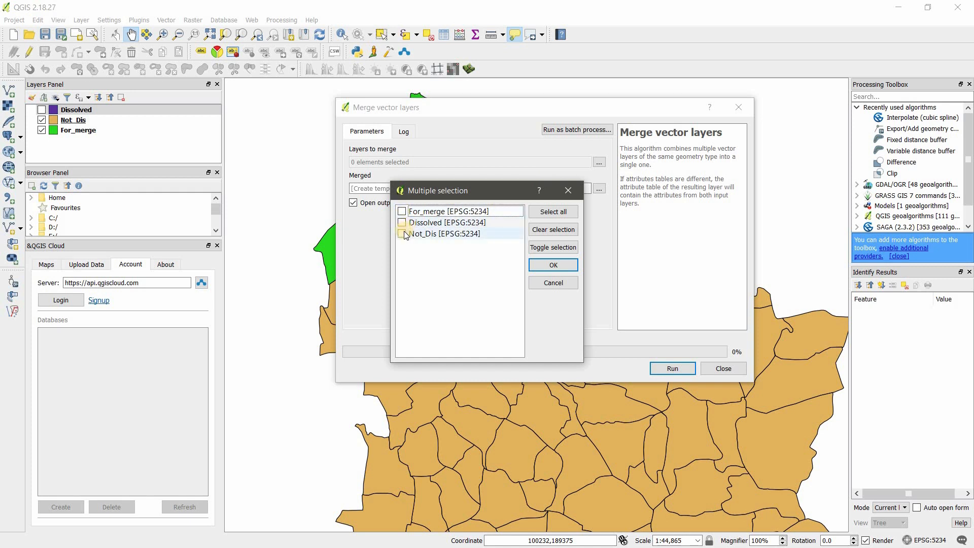
click(402, 234)
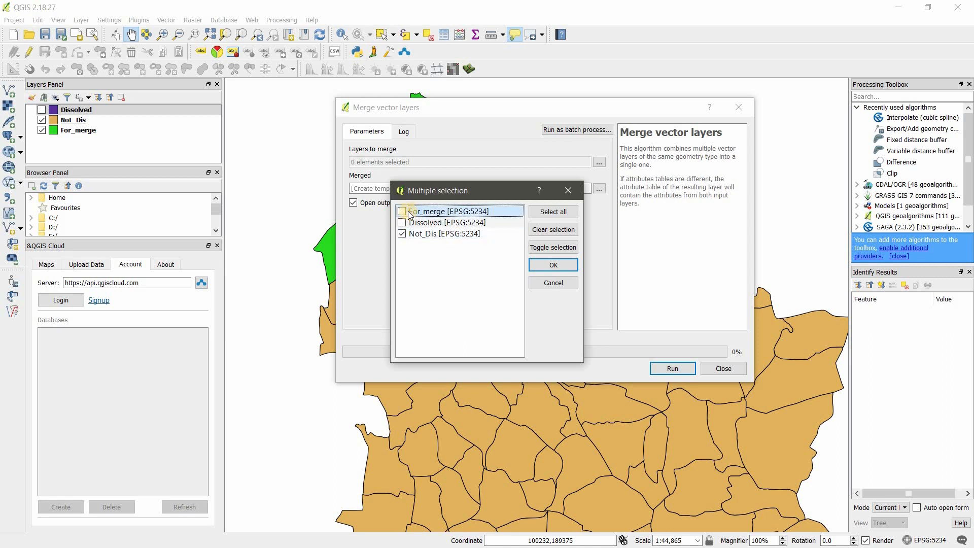
click(402, 211)
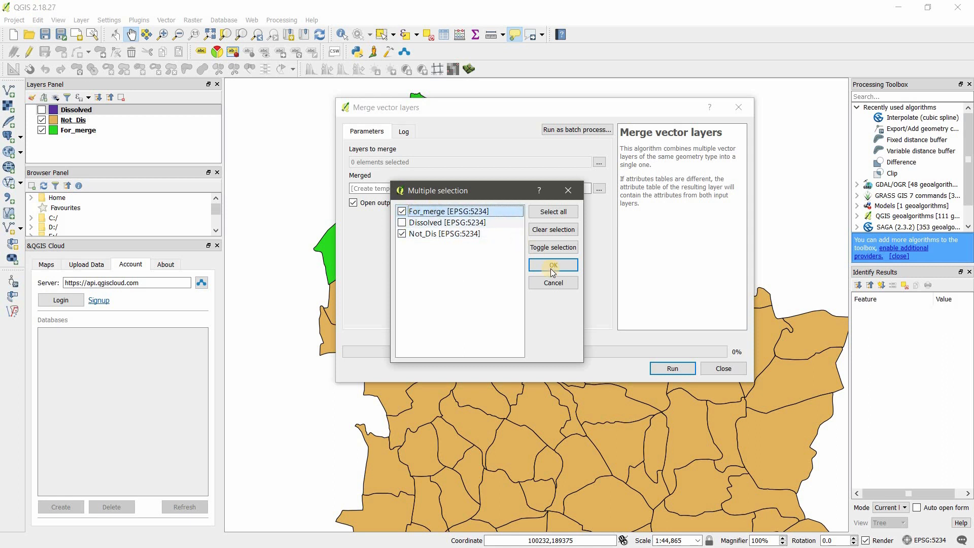
click(552, 265)
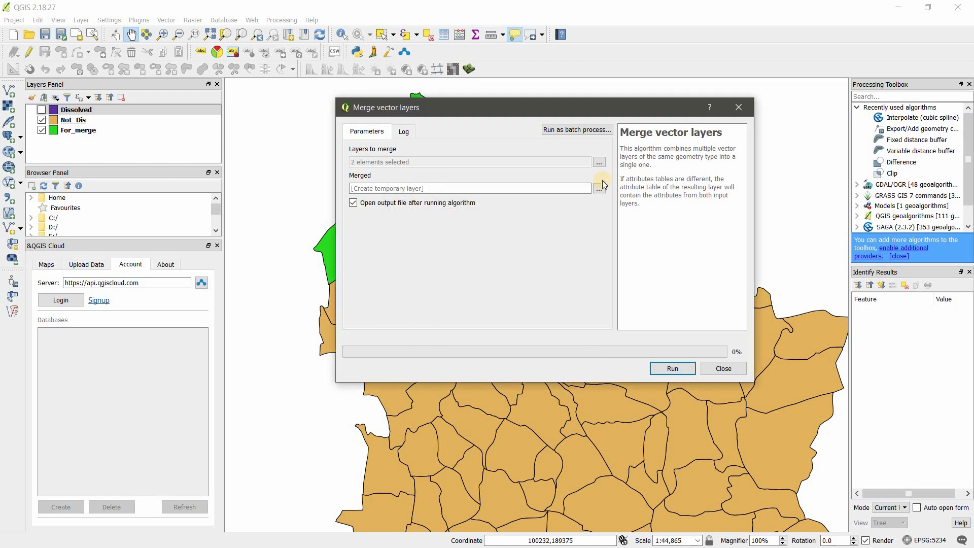
Save the merged output as Merge.shp and run the merge, adding the Merged layer.
click(599, 189)
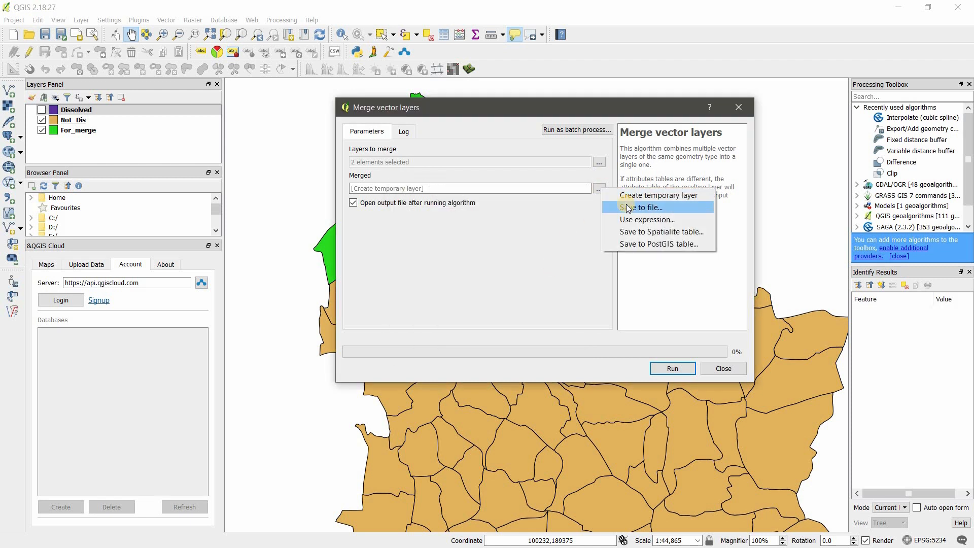
click(645, 207)
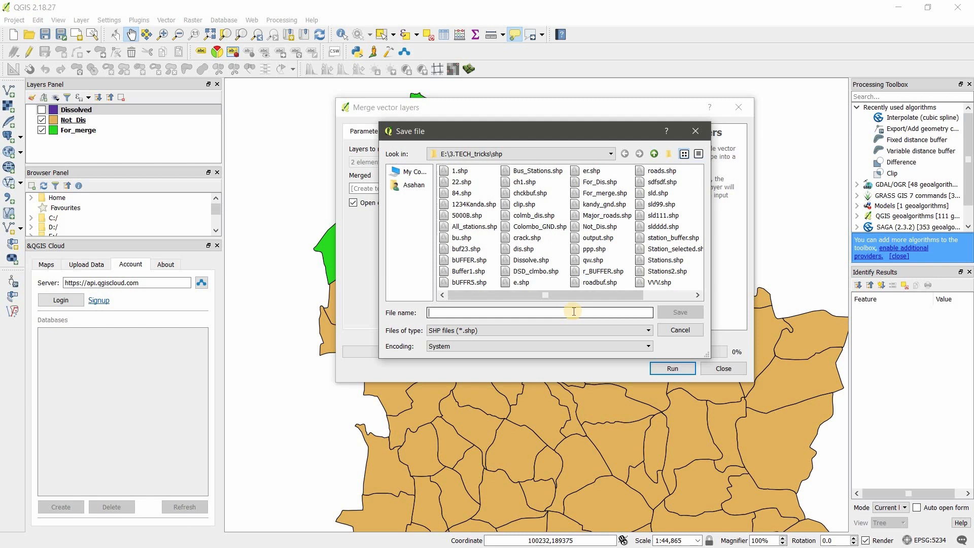
text(Mer)
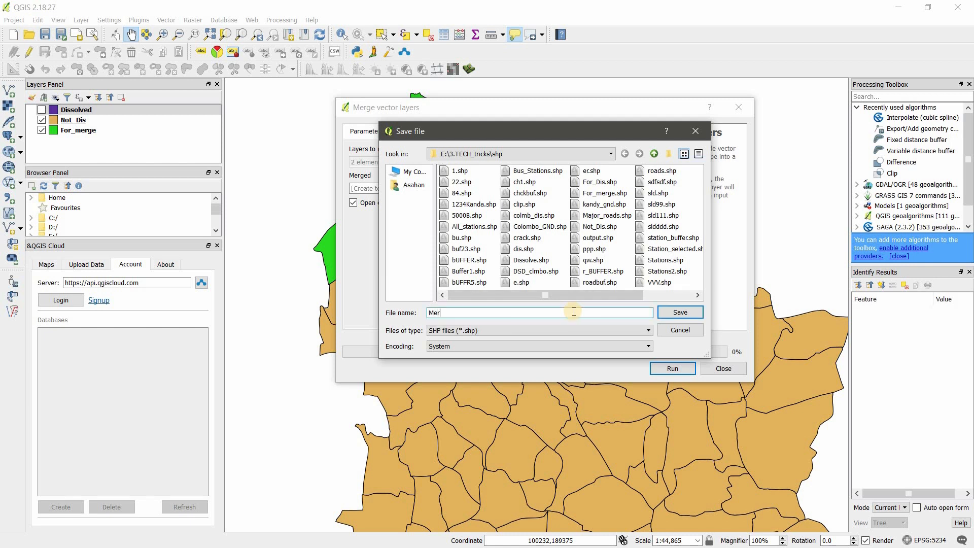
click(679, 312)
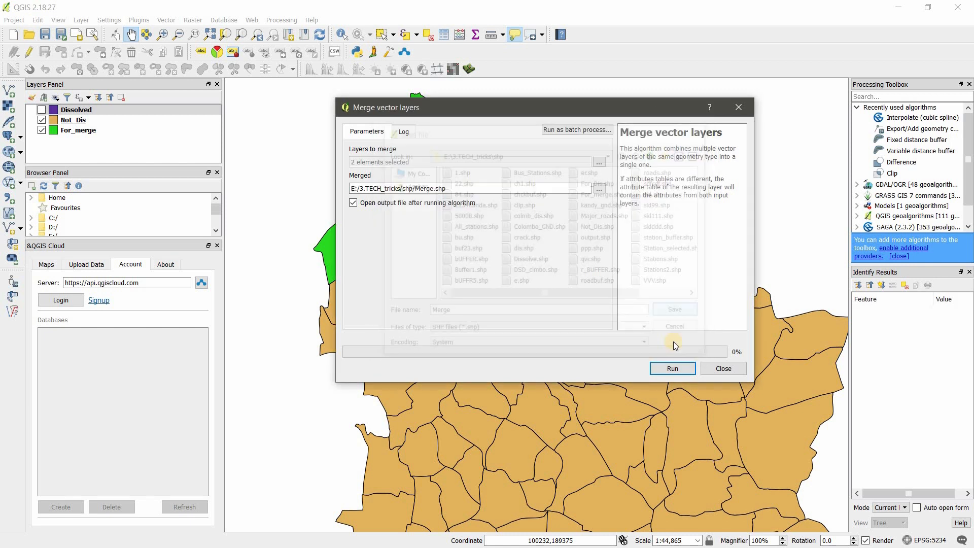
click(672, 367)
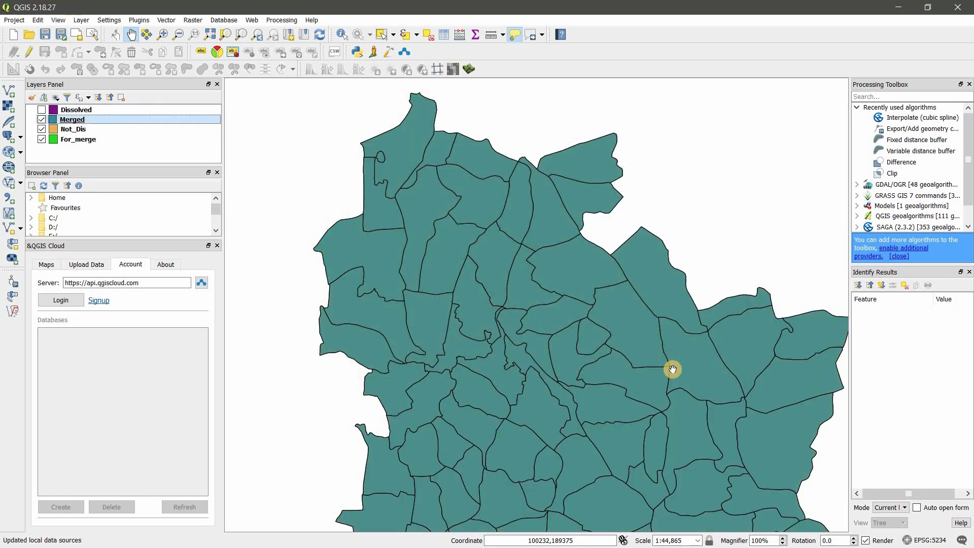
Hide an original input layer and select the Merged layer so only it shows.
click(41, 139)
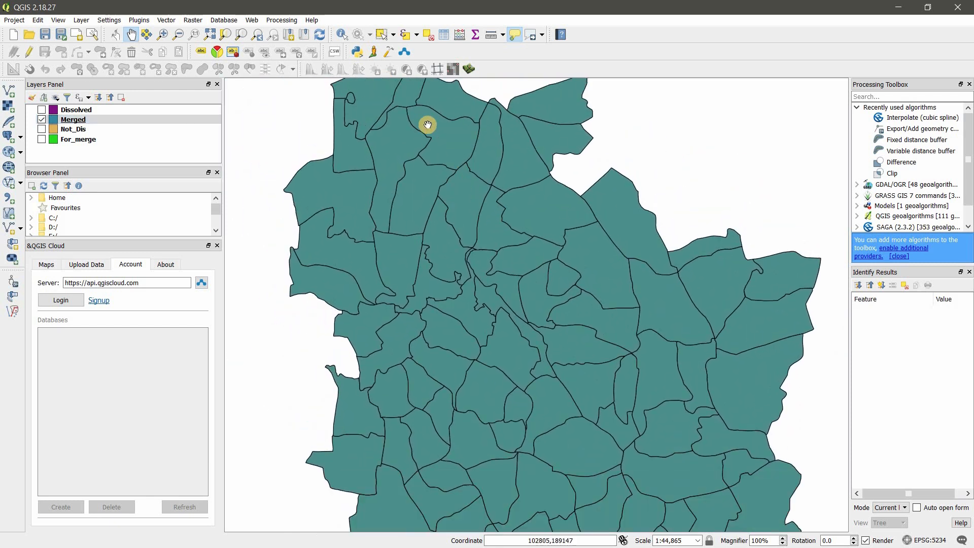
click(73, 120)
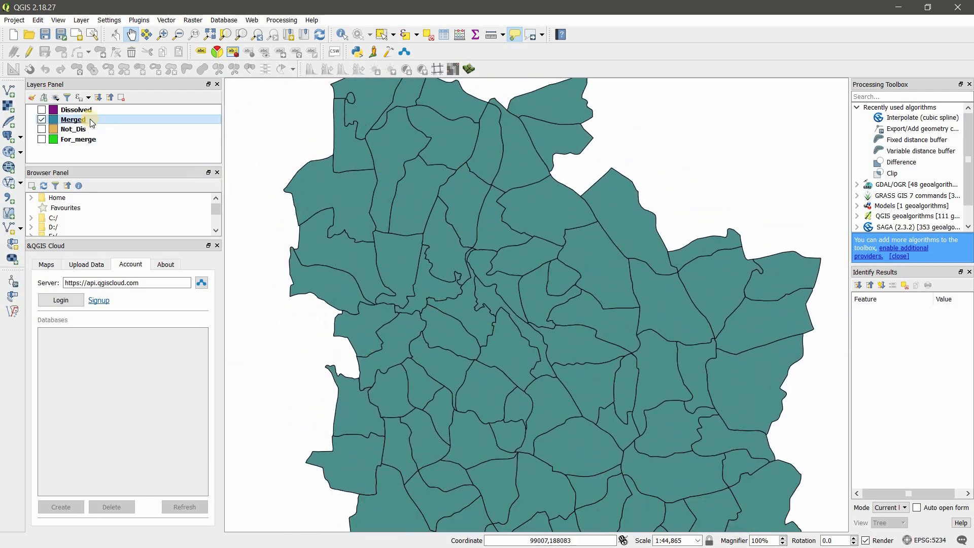
right_click(73, 119)
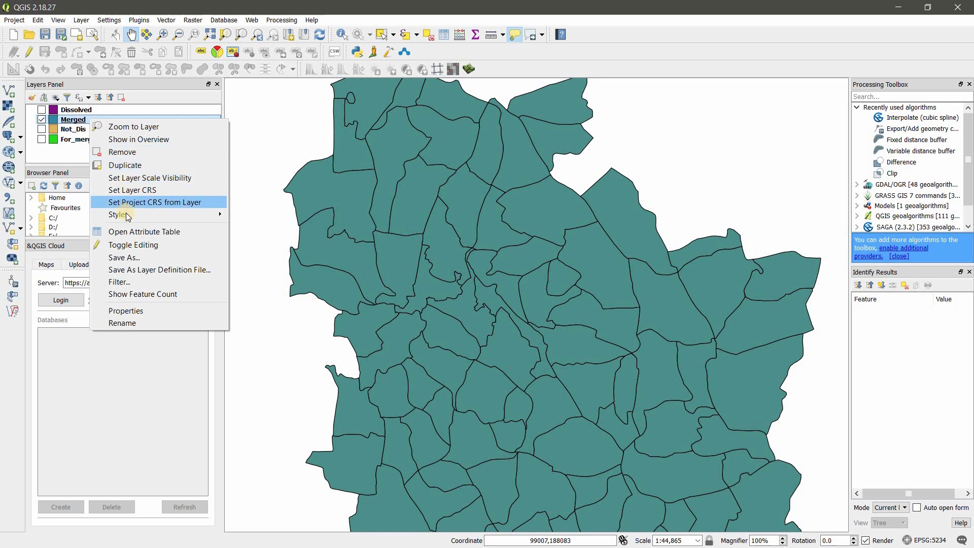
click(143, 231)
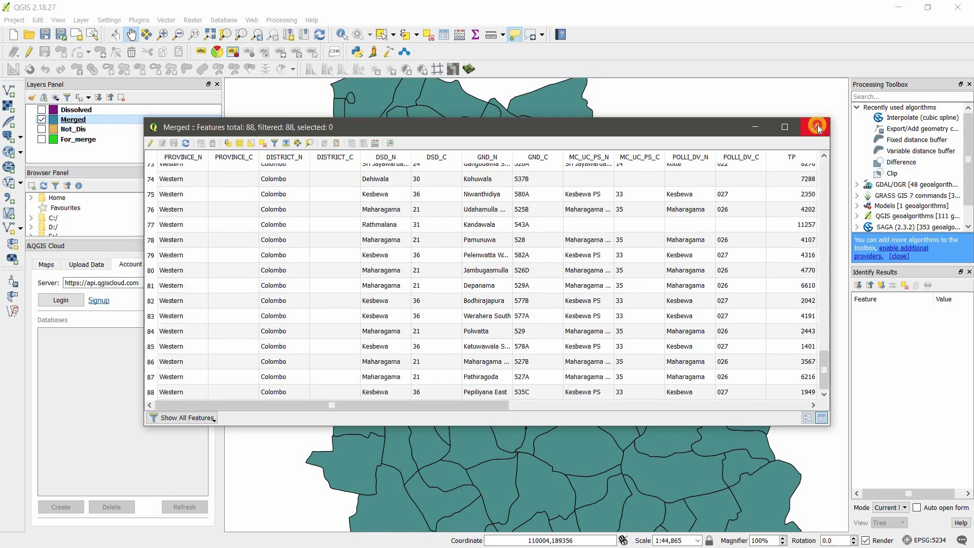
right_click(78, 140)
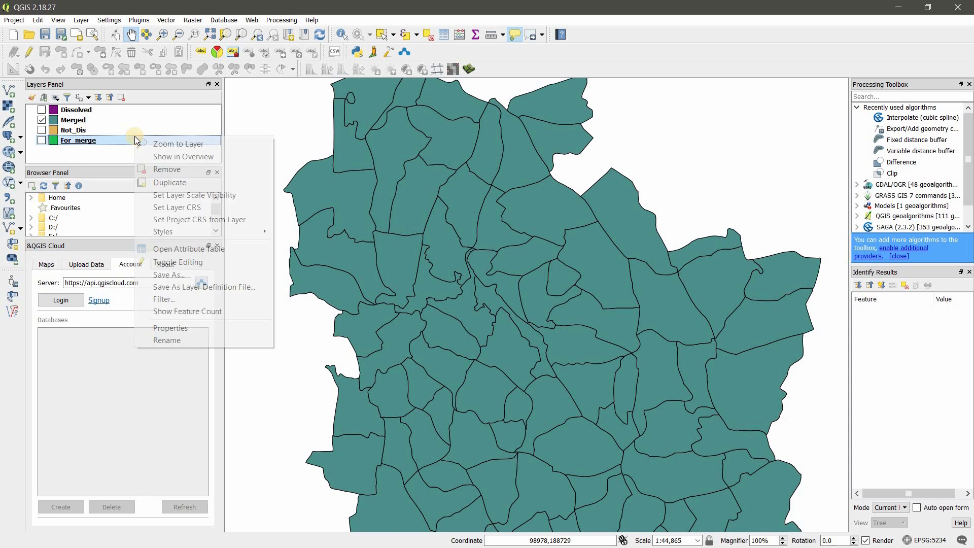
mouse_move(162, 232)
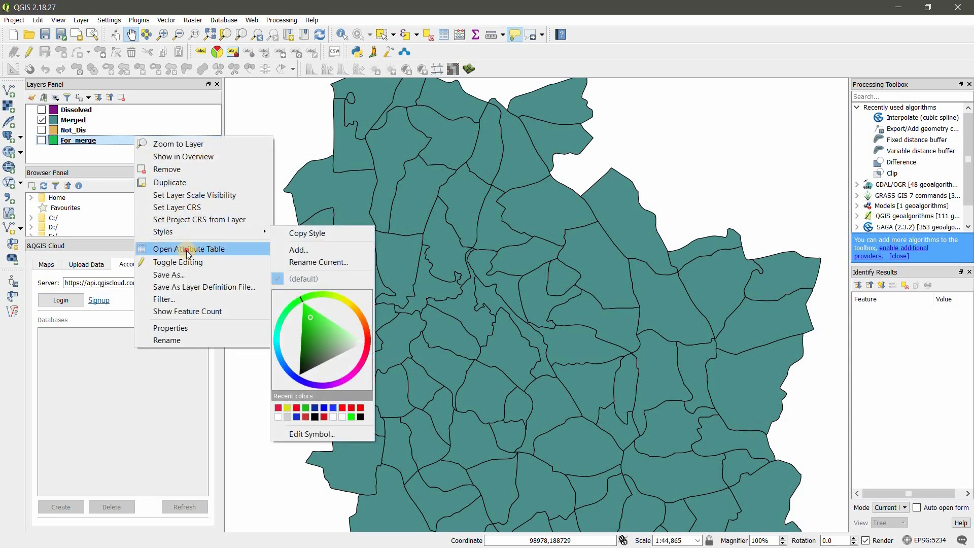
click(188, 249)
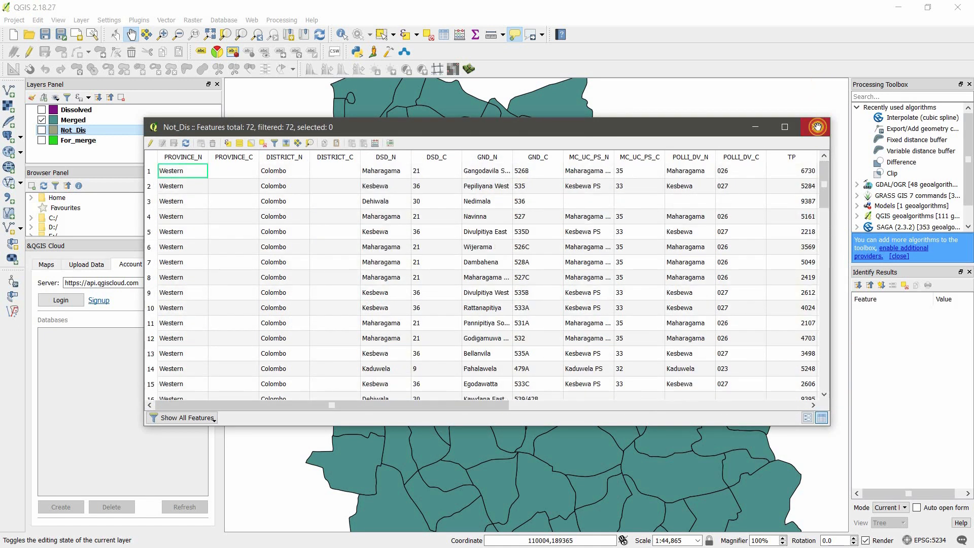
click(817, 127)
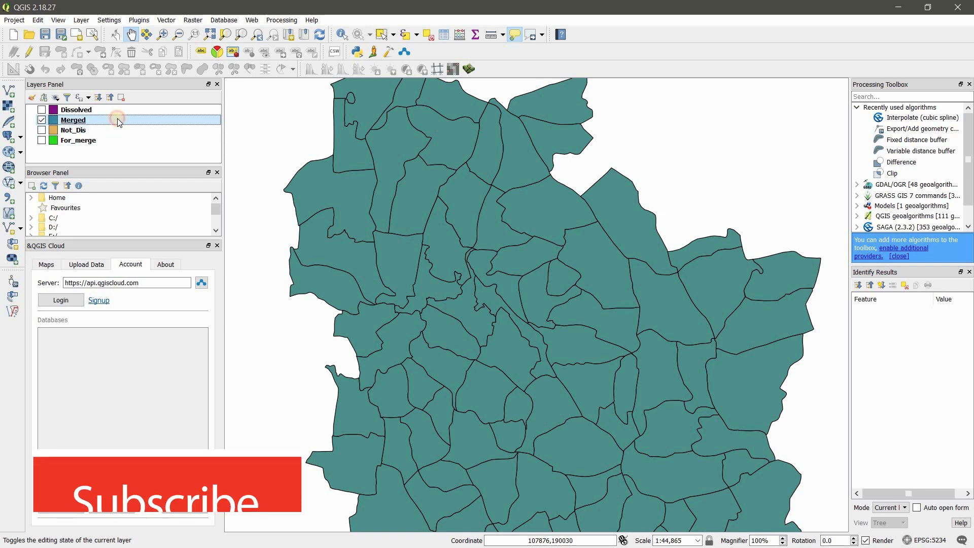
right_click(73, 120)
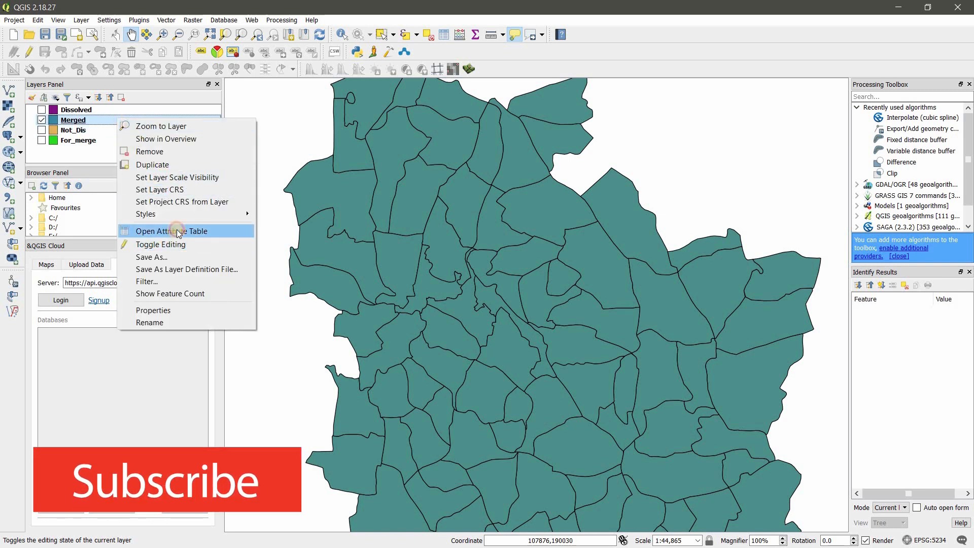
click(172, 230)
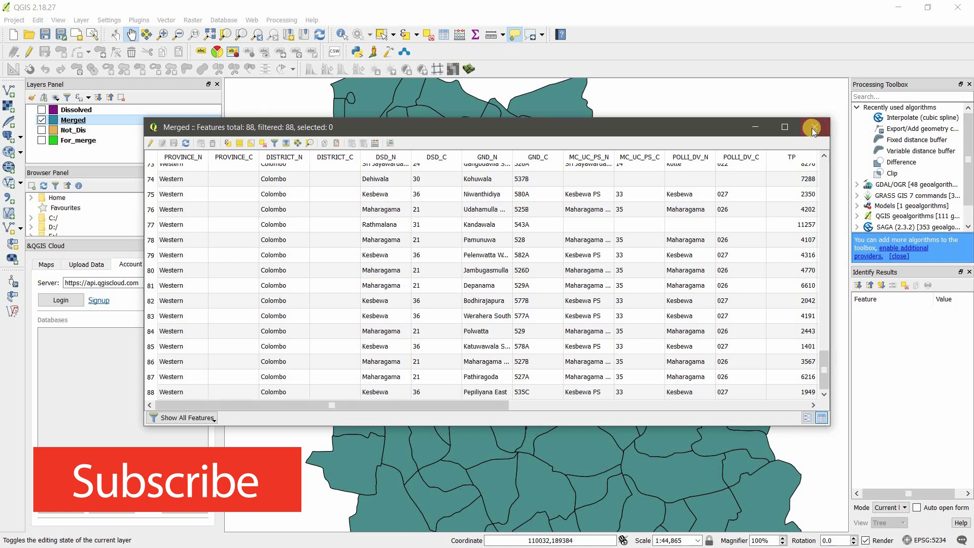
click(812, 128)
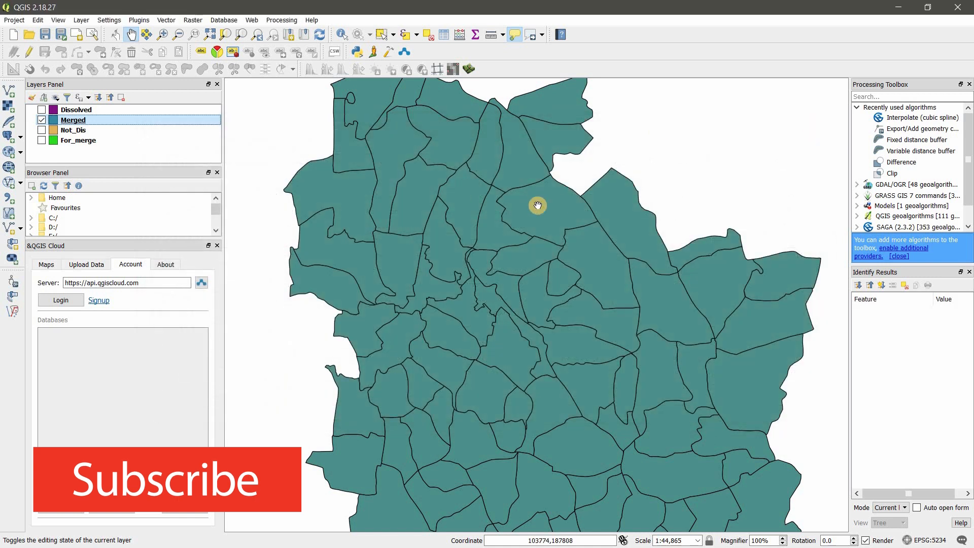